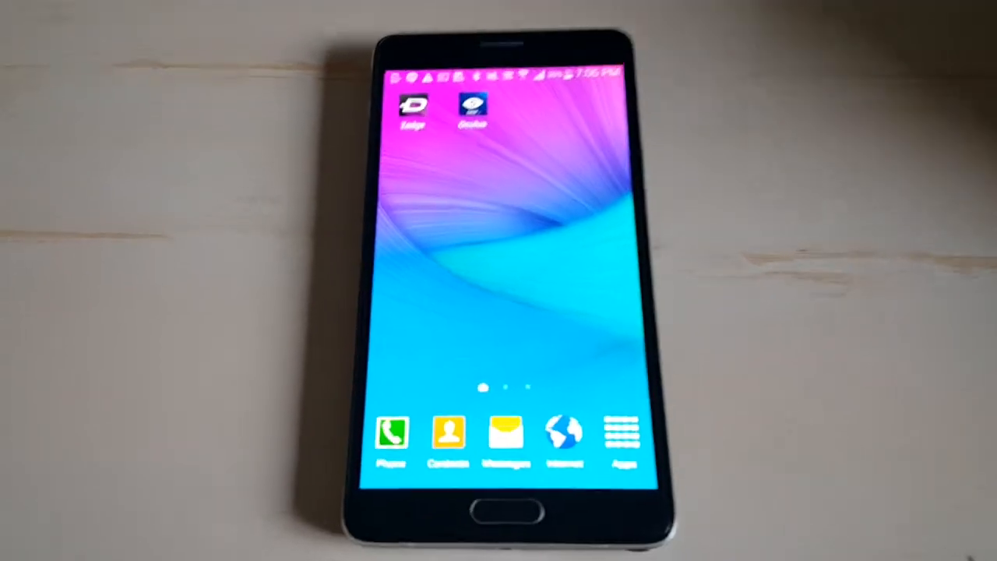
# Launch My Files from the home screen and browse the Device storage folder list.
pyautogui.click(624, 434)
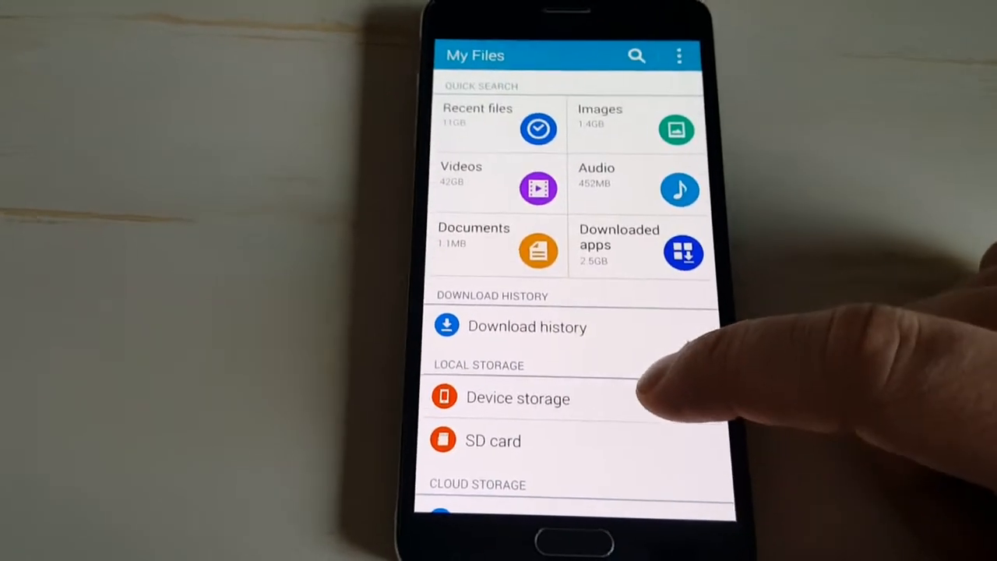
pyautogui.click(517, 397)
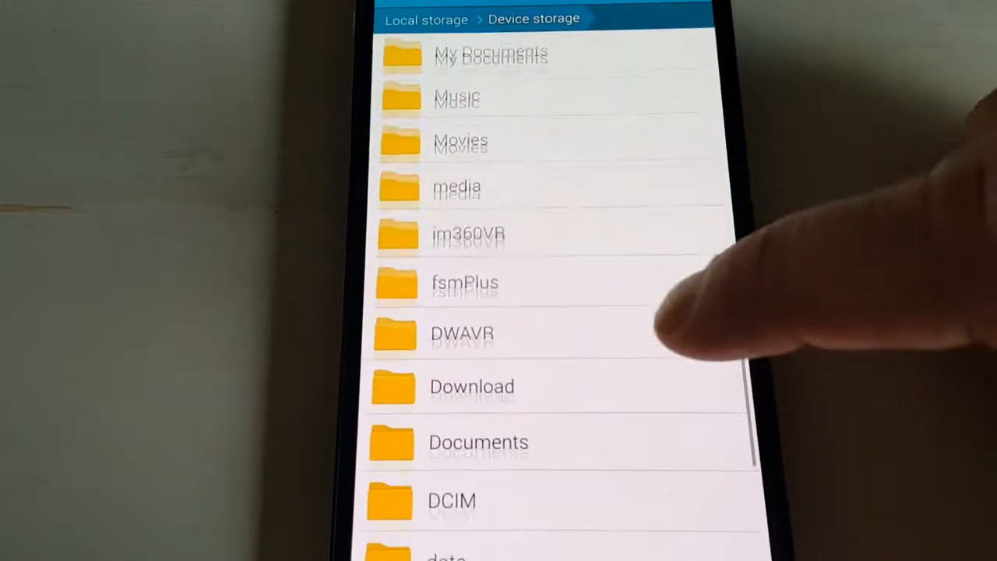
pyautogui.scroll(-3)
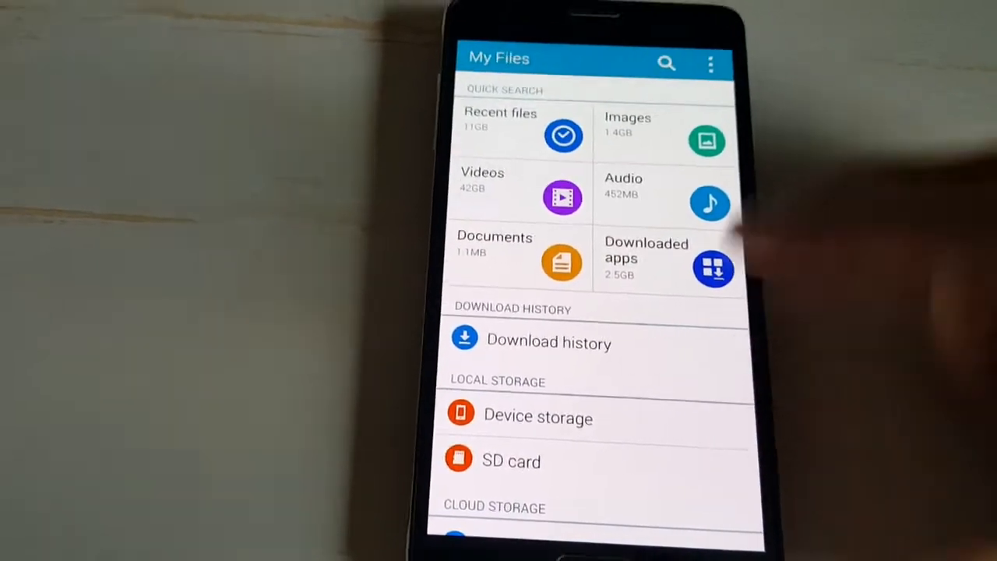
# Browse the SD card into Oculus > Movies > Trailers, showing its 3D and Multiscreen folders.
pyautogui.click(539, 418)
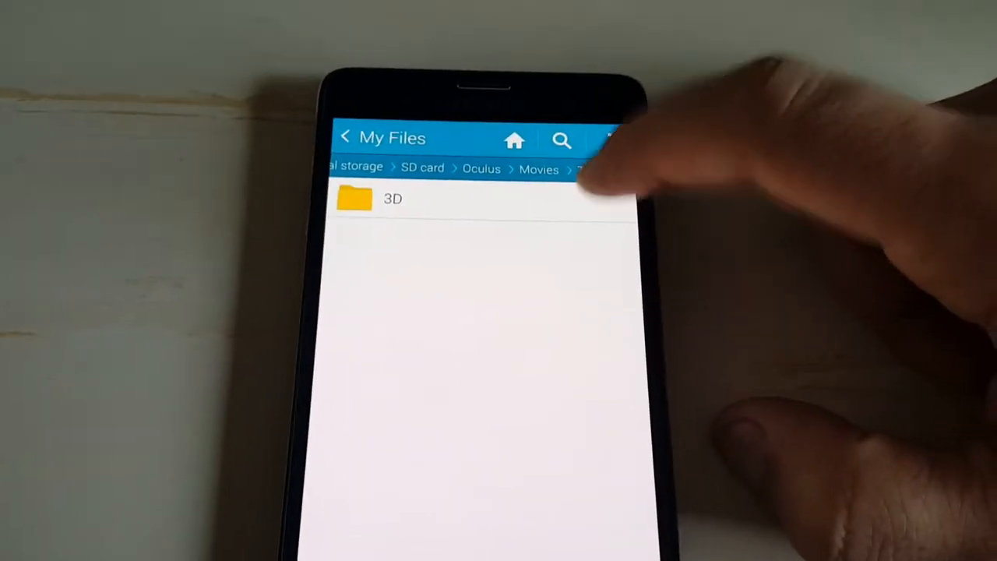
pyautogui.click(393, 200)
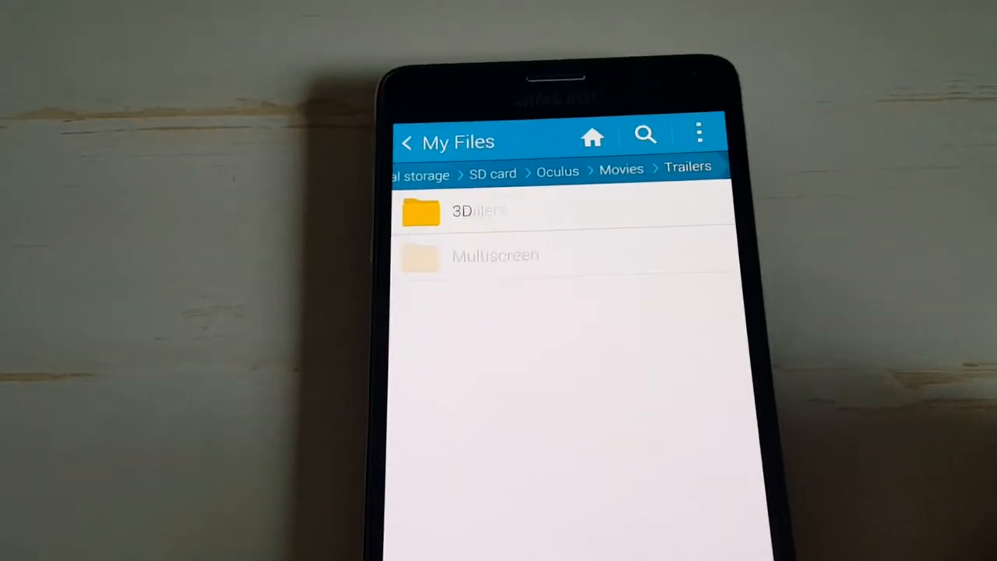
# Step back up to Oculus and re-enter Movies > Trailers, which lists only the 3D folder.
pyautogui.click(558, 170)
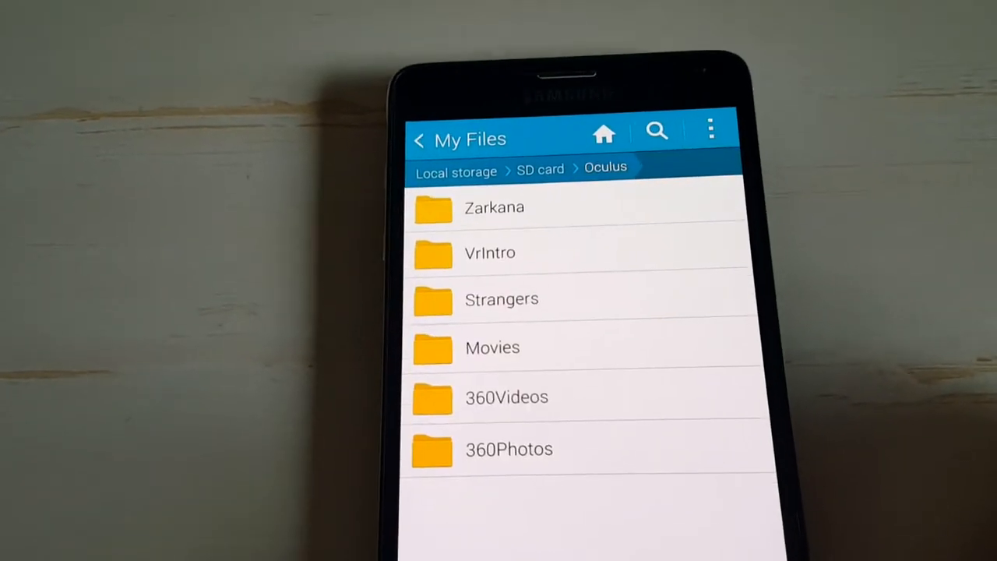
pyautogui.click(542, 167)
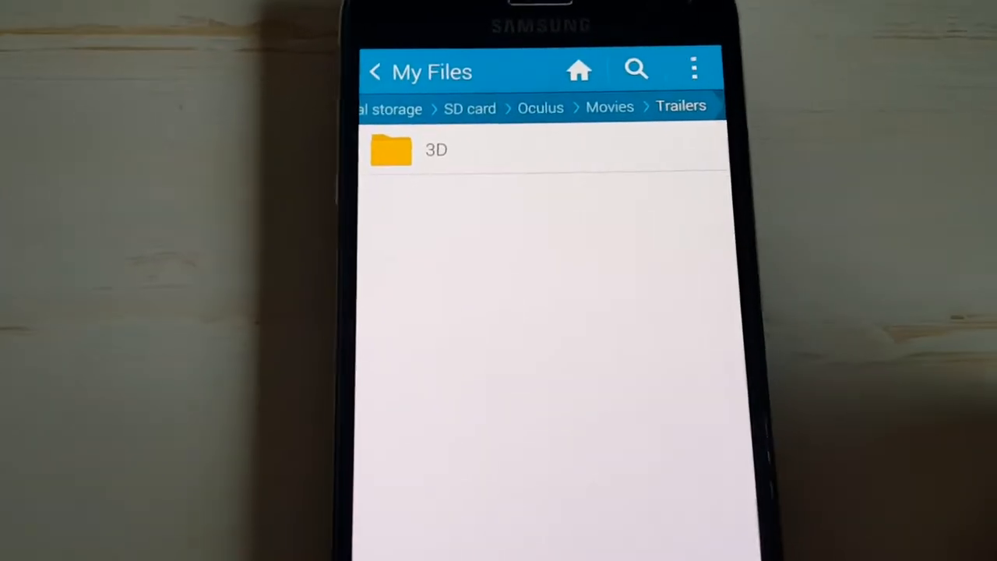
# Walk the breadcrumb back through Movies to Oculus and view the Zarkana folder's zarkana.mp4 and WAV files.
pyautogui.click(377, 72)
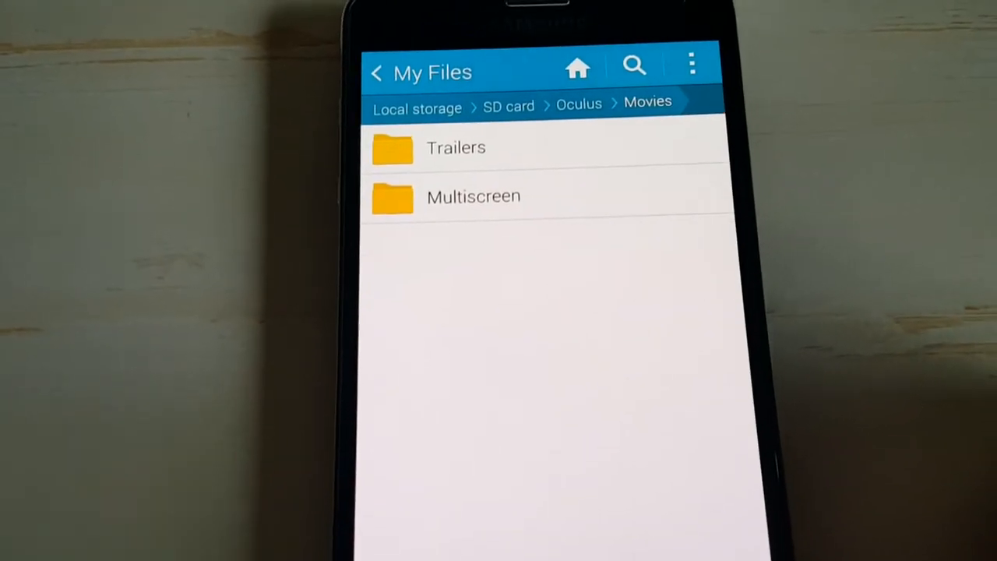
pyautogui.click(377, 73)
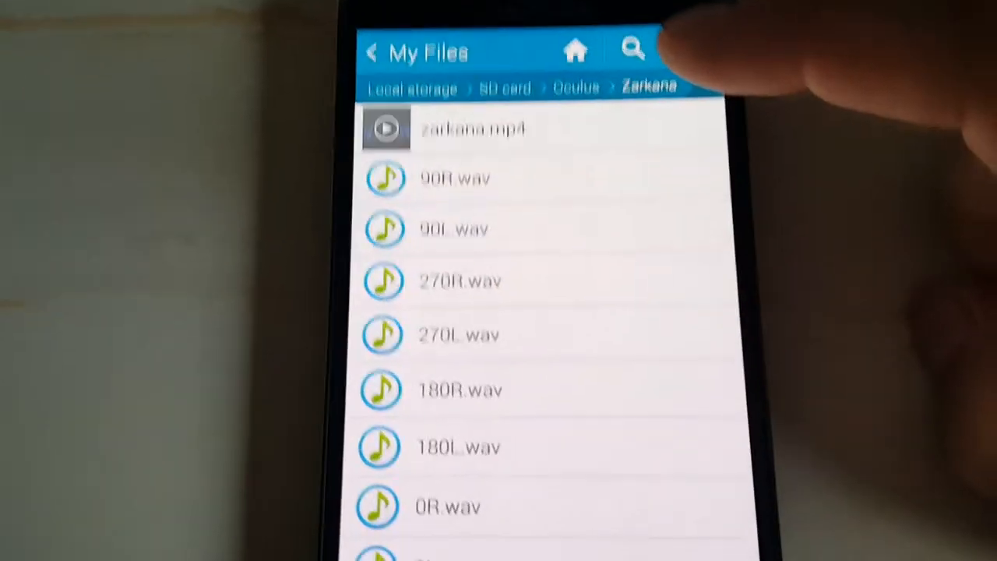
# Leave Zarkana for Oculus and view the 360Videos folder's VR MP4 and PVR files.
pyautogui.click(373, 51)
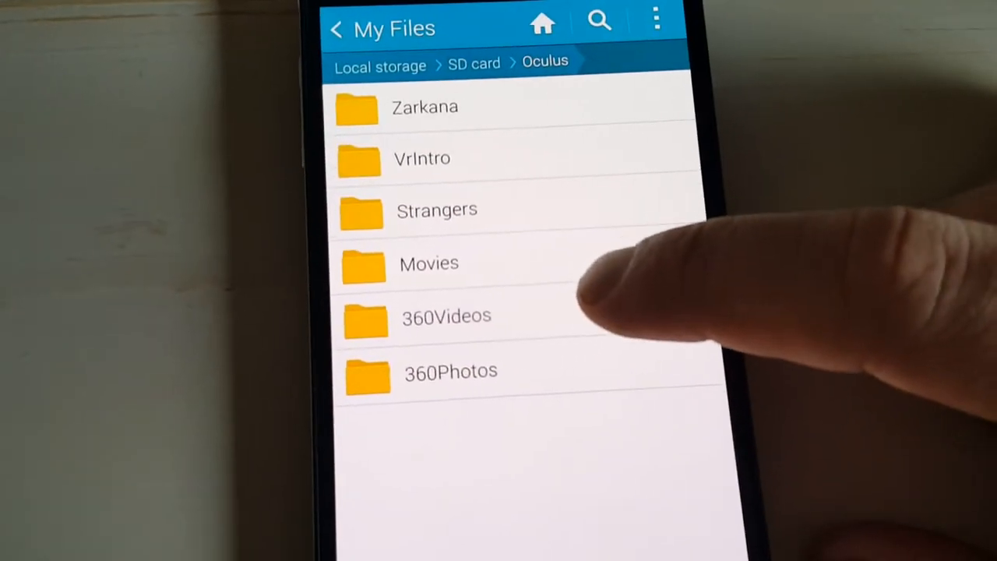
pyautogui.click(445, 315)
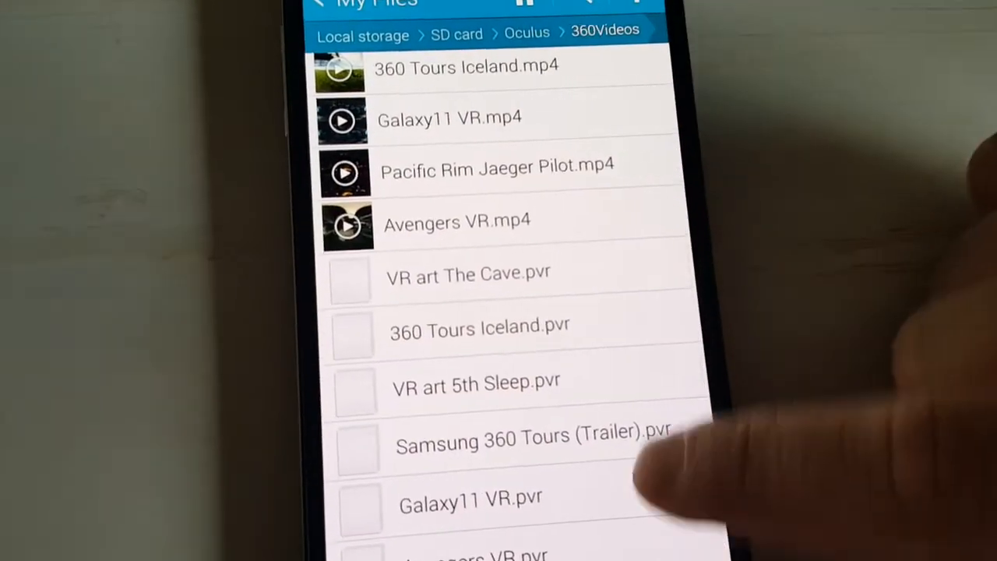
# Scroll through the 360Videos list before returning to the Oculus folder.
pyautogui.scroll(3)
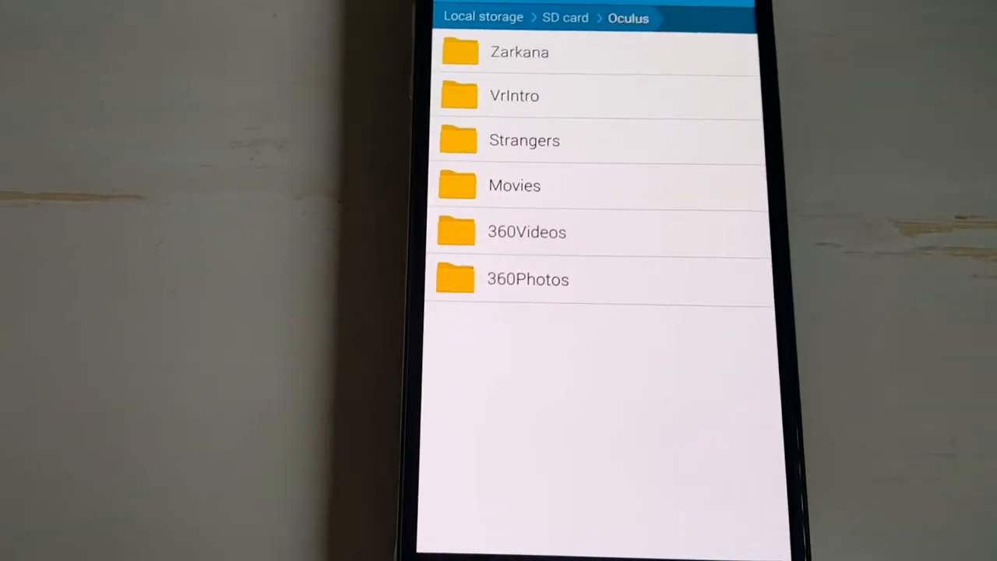
# Return to the My Files main page and browse the phone's Device storage folders.
pyautogui.click(527, 230)
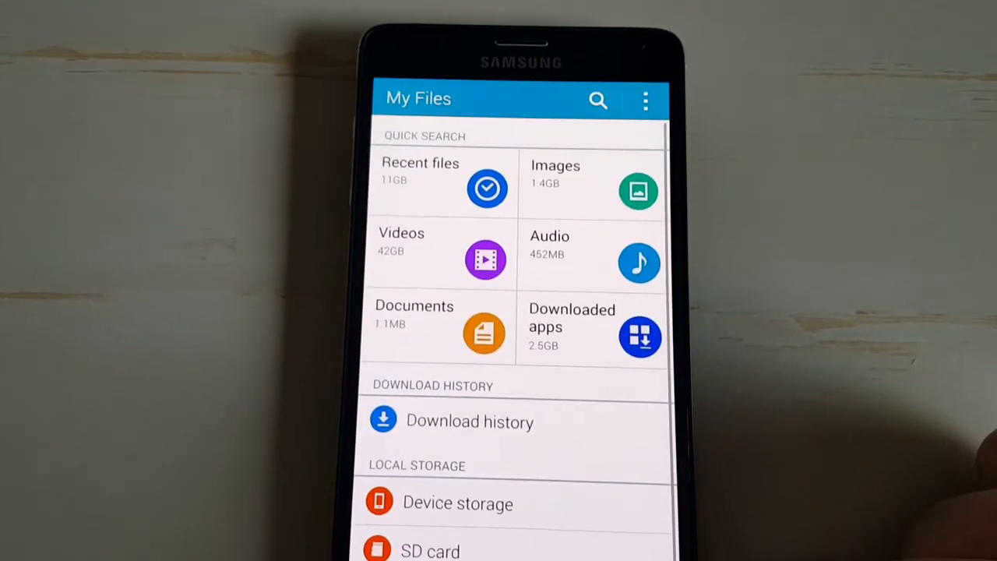
pyautogui.click(458, 502)
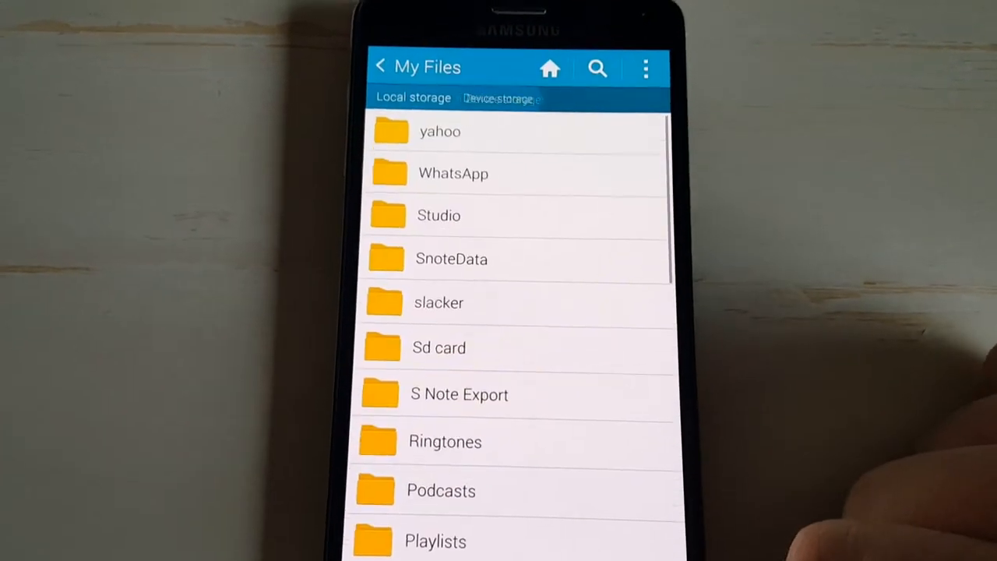